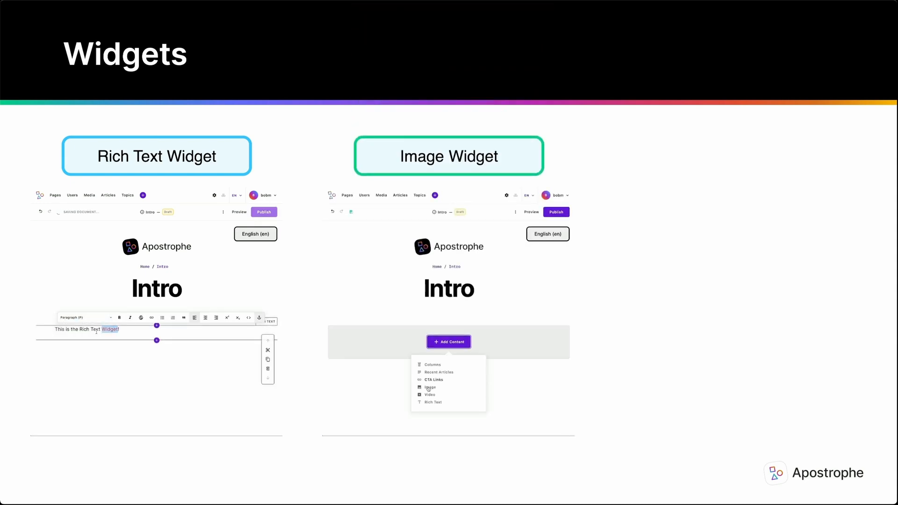
# Add an image widget with the goggled dog photo to the Intro page, then start a video widget
pyautogui.click(429, 388)
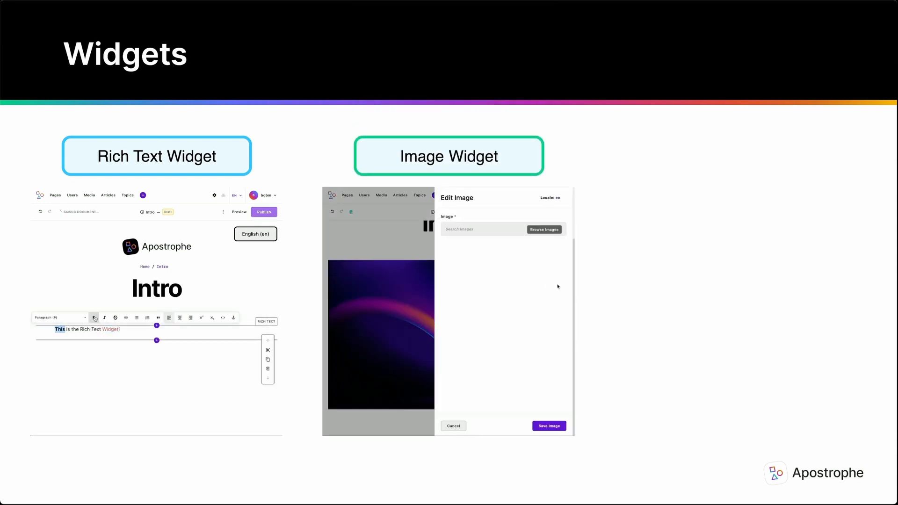
pyautogui.click(543, 230)
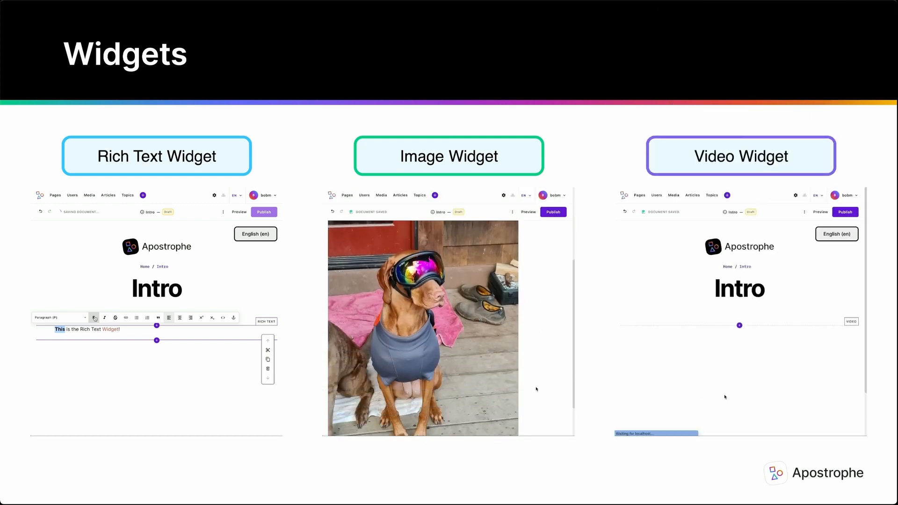
pyautogui.click(739, 325)
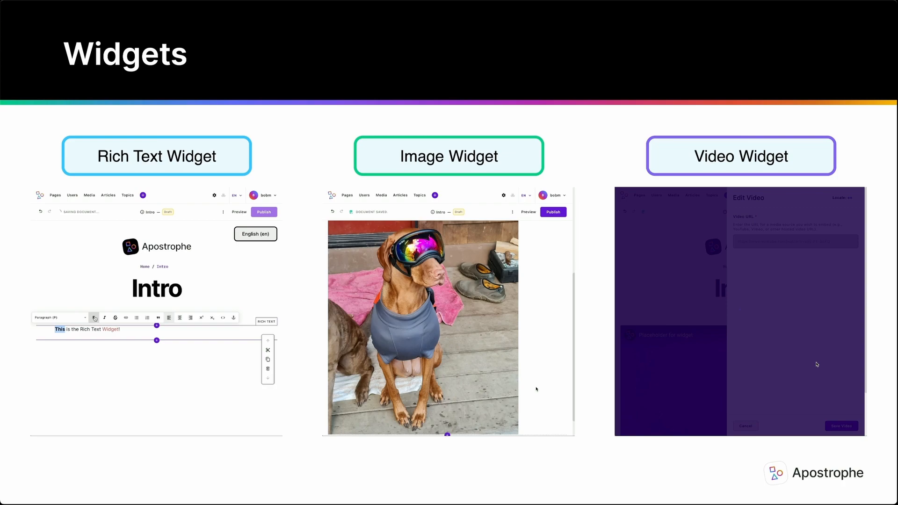